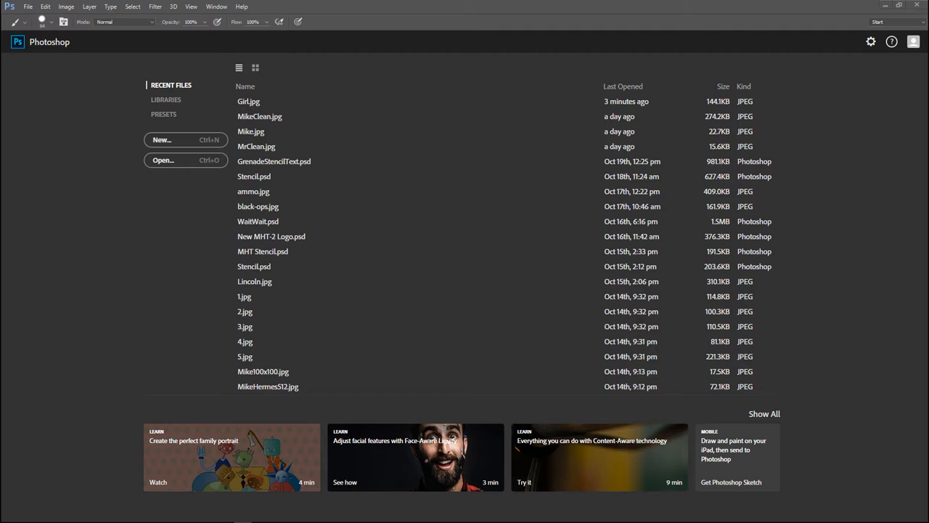
Open the Girl portrait photo from the Desktop folder via File > Open.
left_click(29, 8)
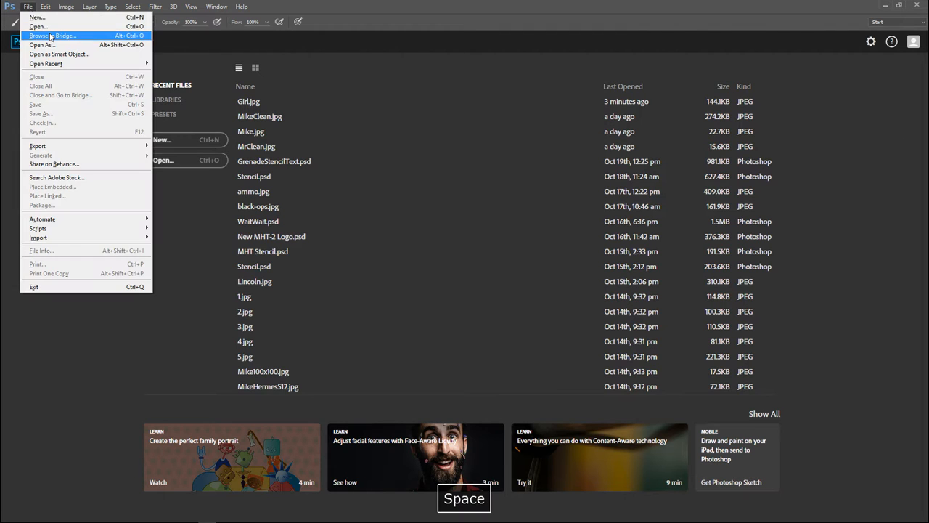
left_click(34, 27)
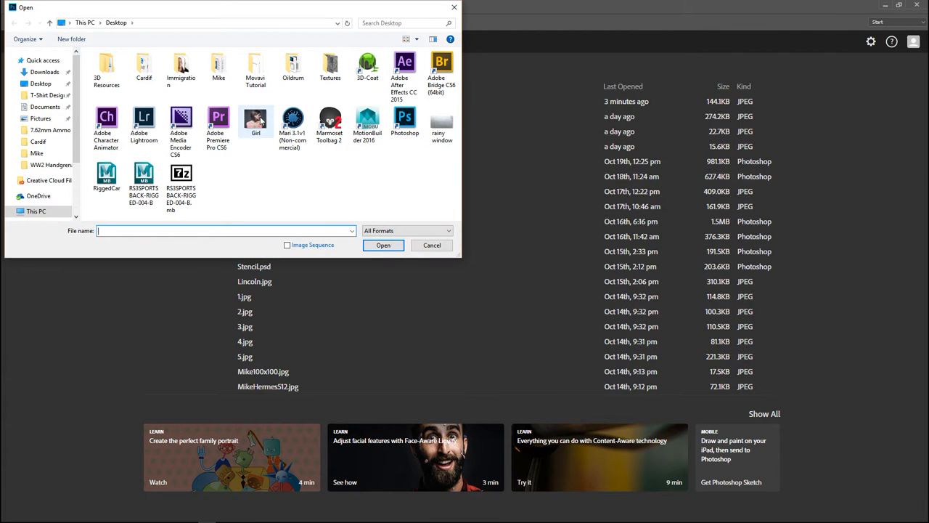
double_click(255, 119)
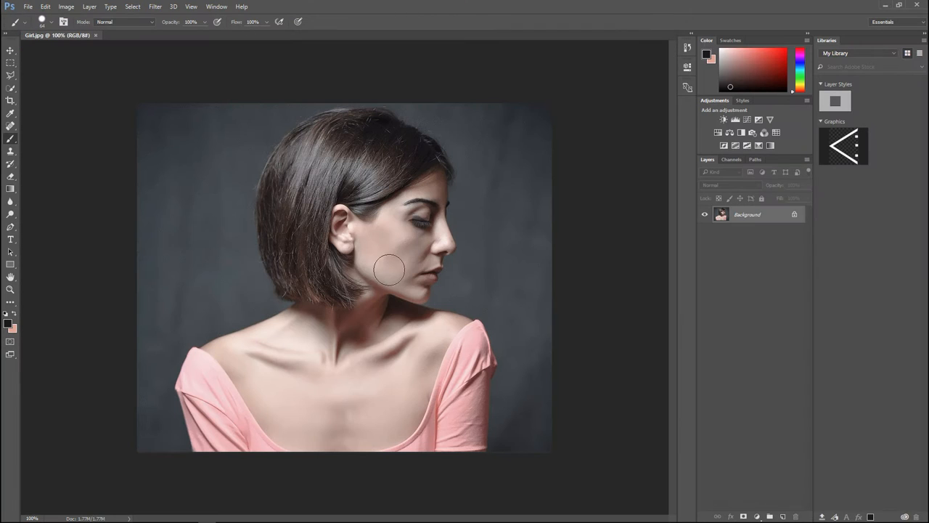
mouse_move(627, 421)
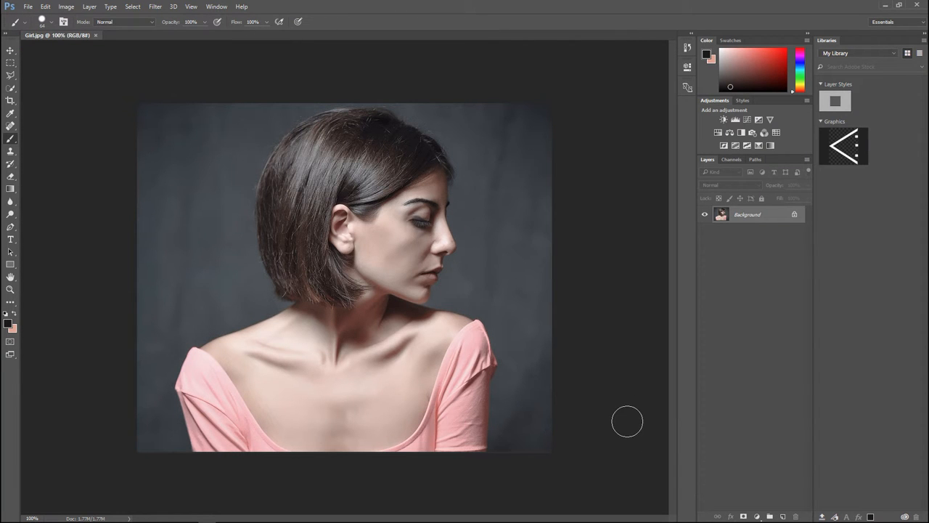
mouse_move(630, 379)
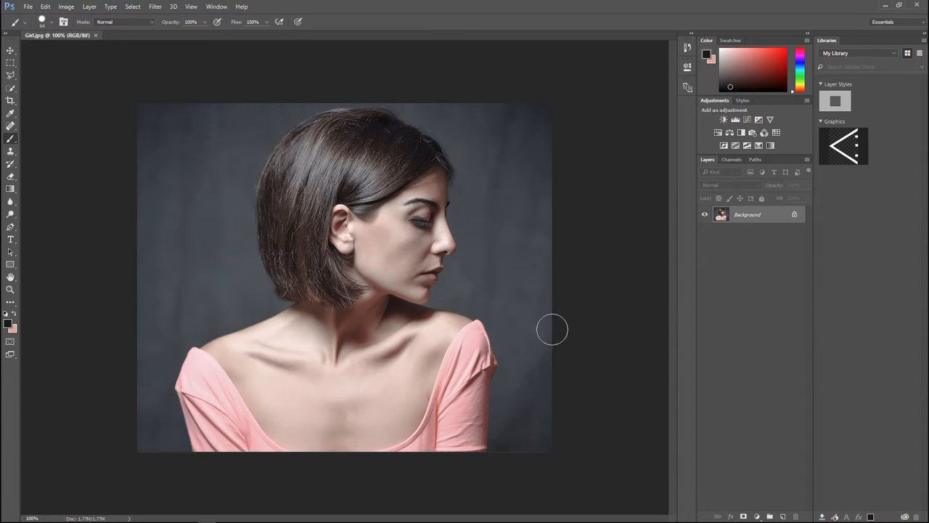
Apply a Gaussian Blur with a large radius to the whole portrait.
left_click(154, 5)
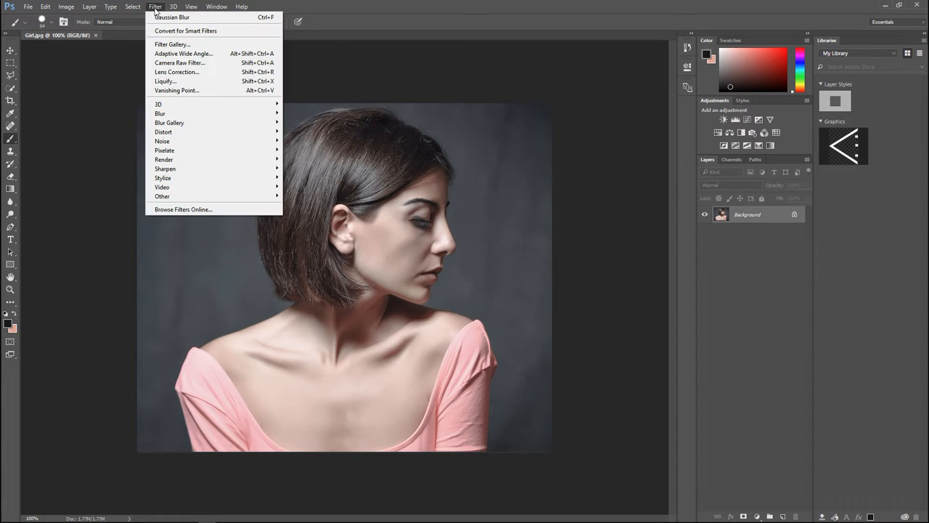
mouse_move(182, 131)
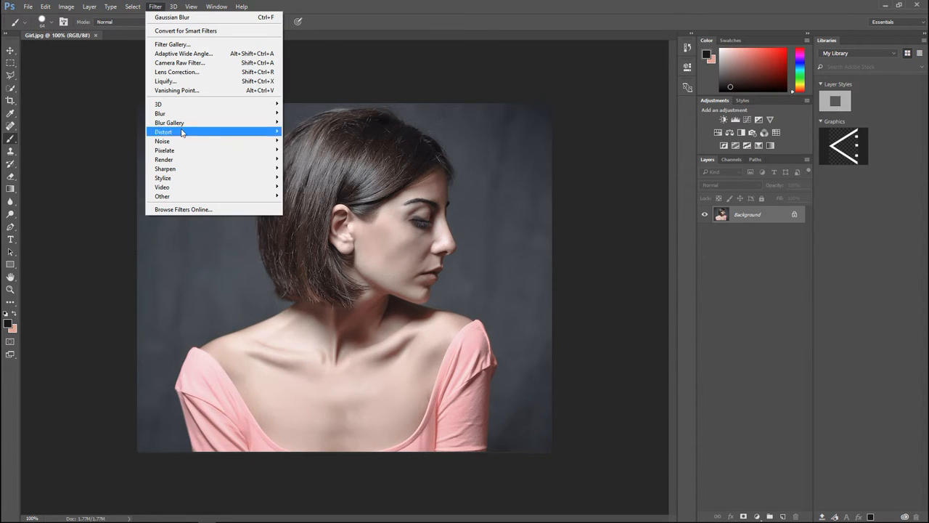
mouse_move(159, 113)
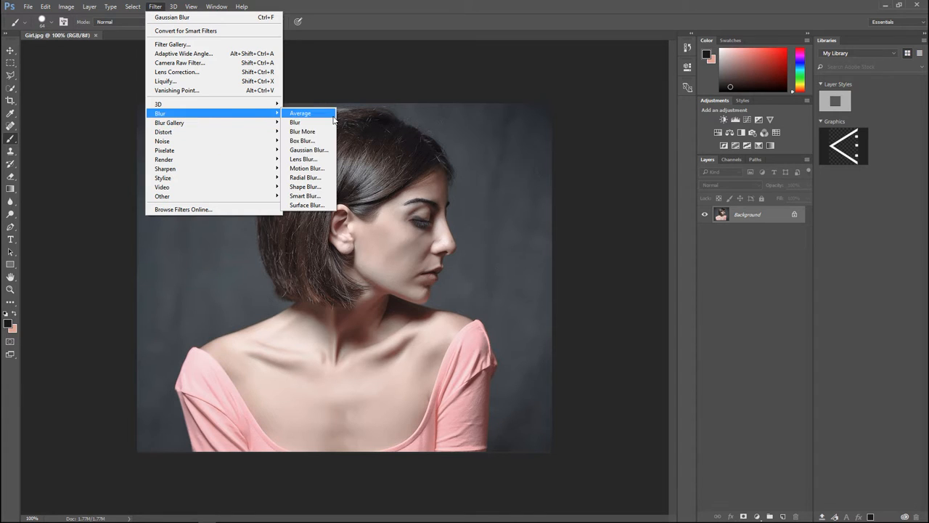
left_click(308, 150)
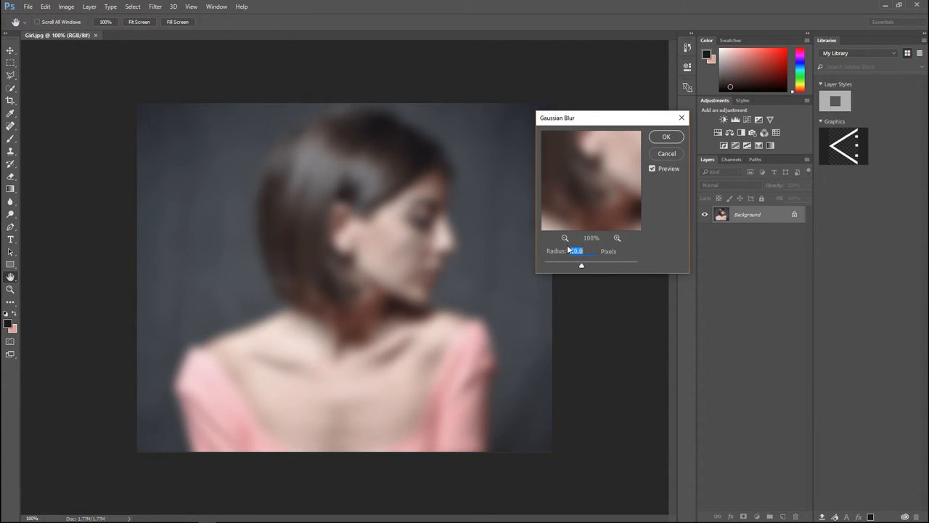
left_click(667, 136)
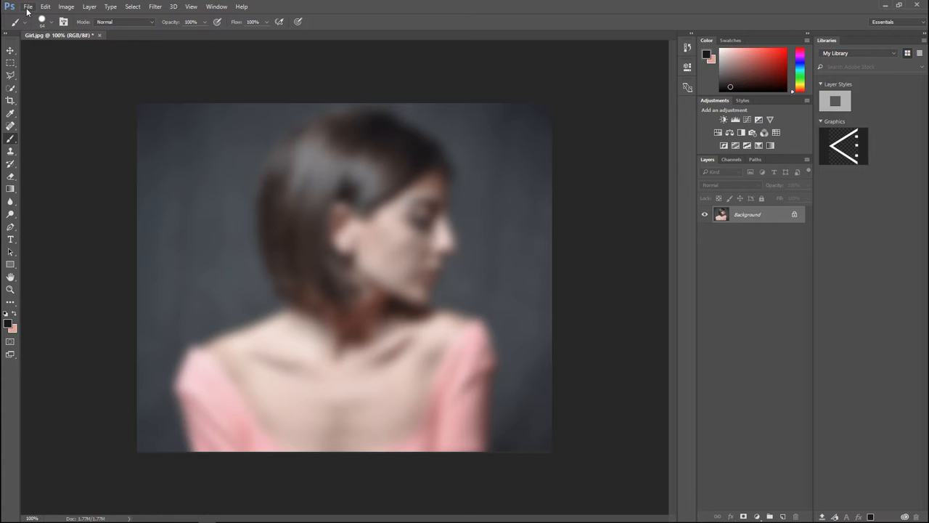
Place the rainy window image as an embedded layer and stretch it to fill the canvas.
left_click(29, 6)
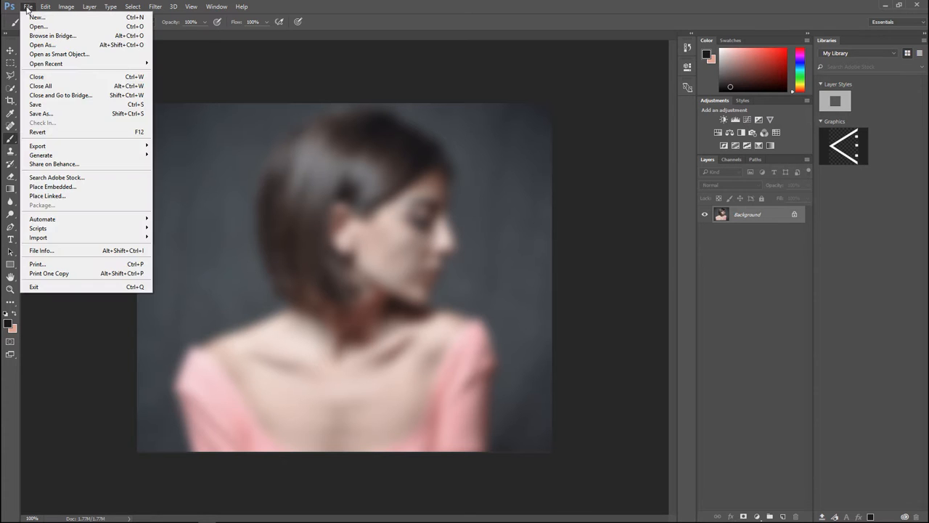
mouse_move(64, 190)
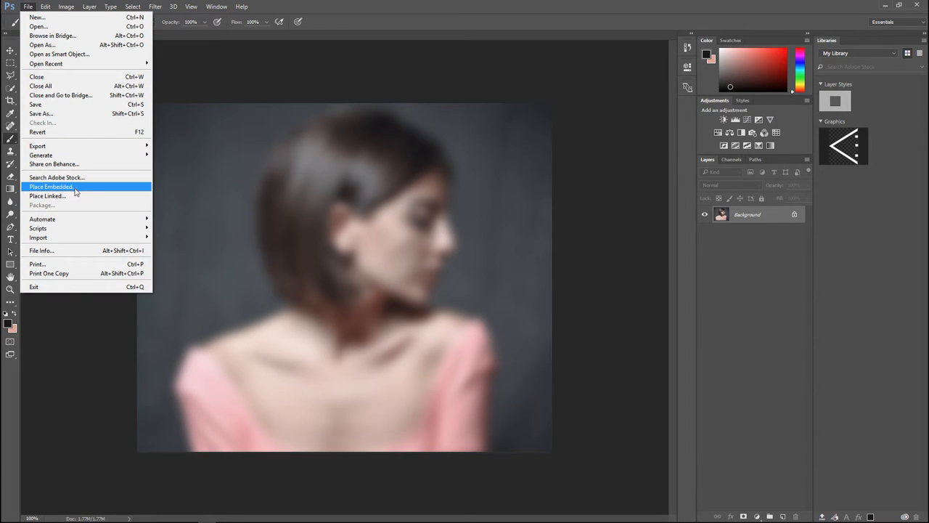
left_click(51, 186)
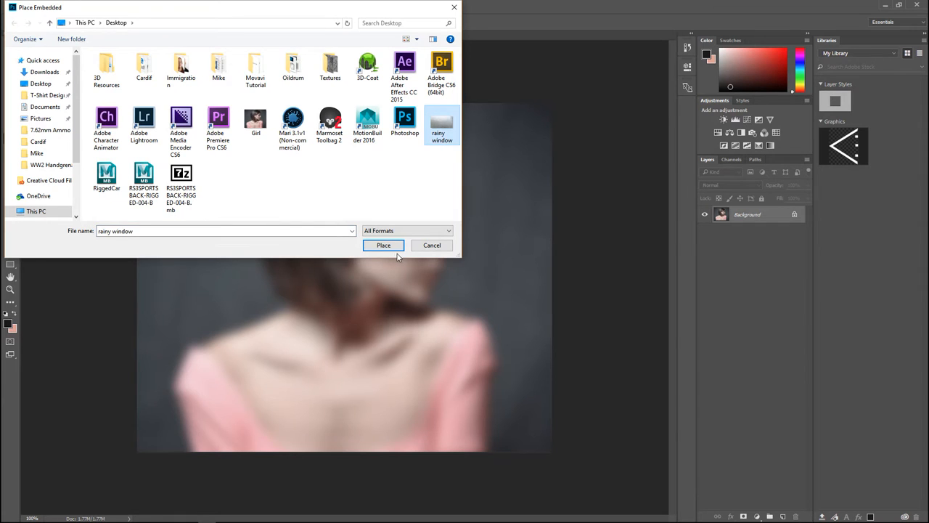
left_click(384, 244)
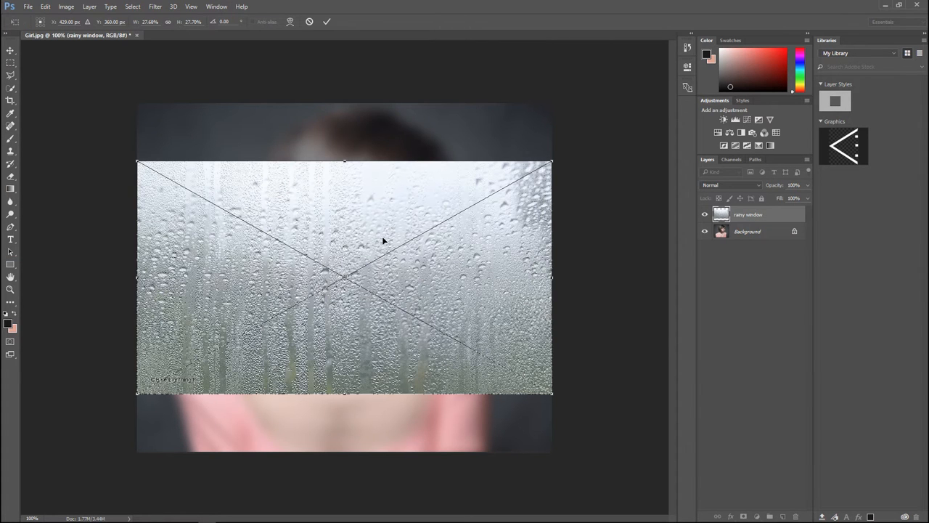
left_click_drag(345, 160, 346, 119)
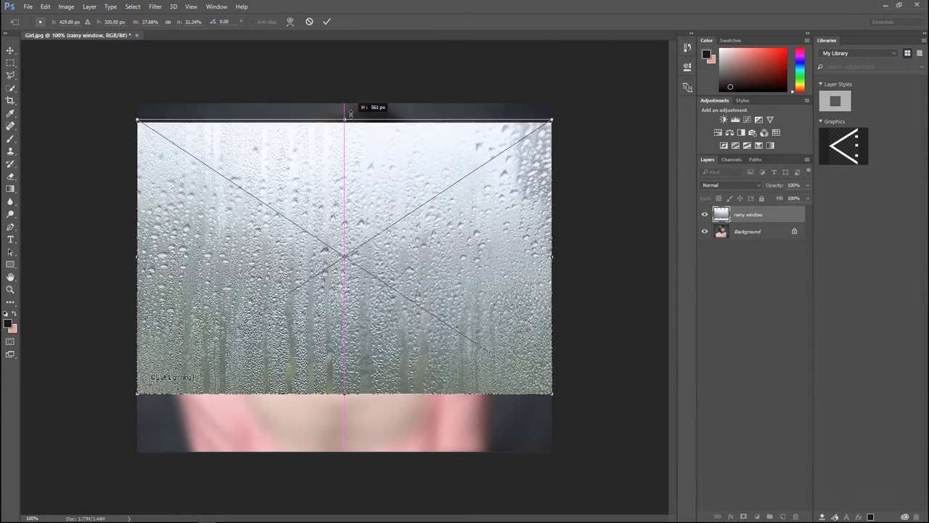
left_click_drag(346, 119, 346, 99)
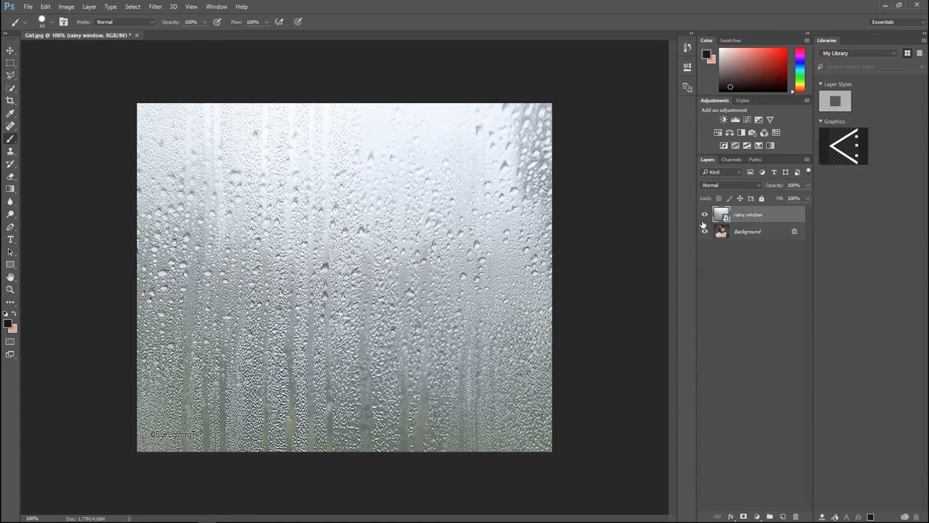
Set the rainy window layer's blend mode to Overlay, then select the Background layer.
left_click(704, 231)
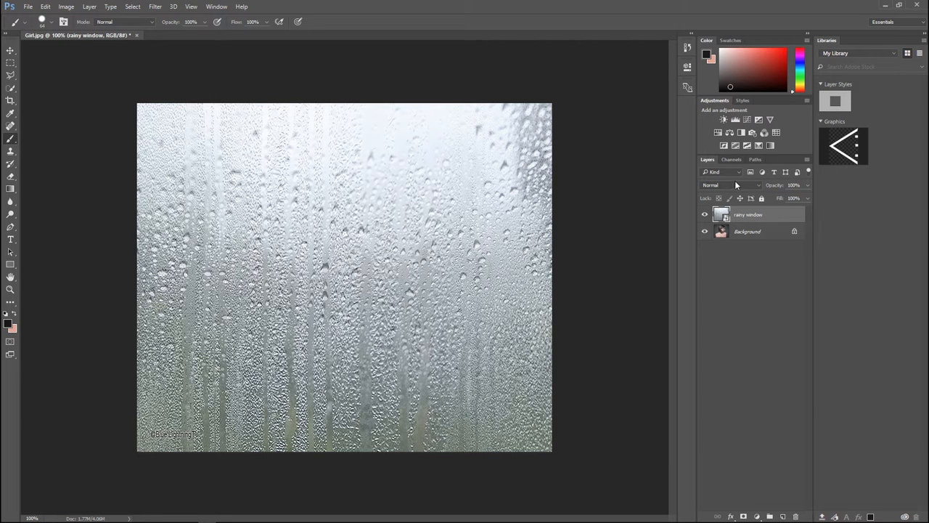
left_click(729, 185)
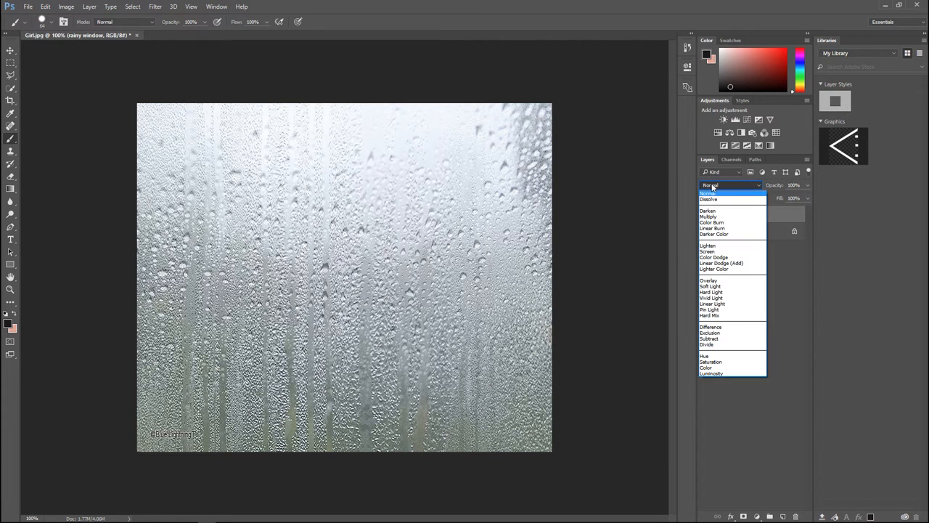
mouse_move(721, 281)
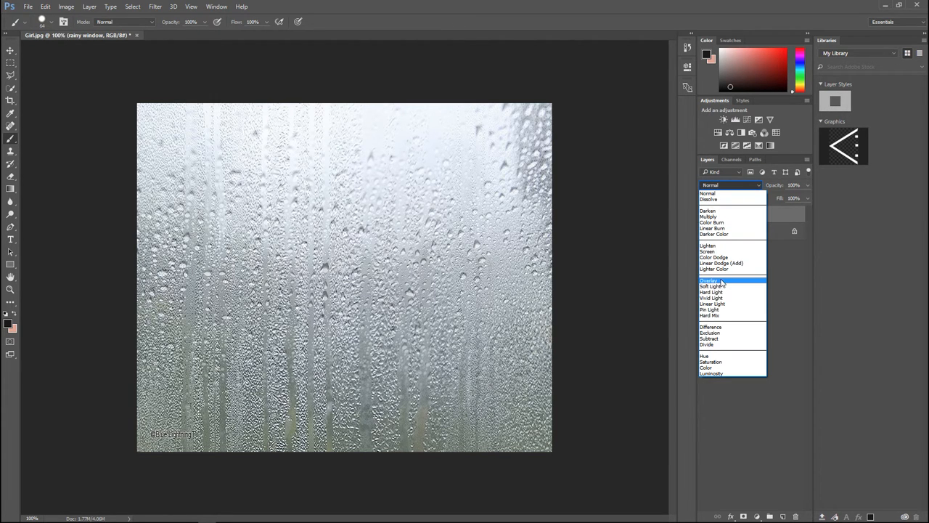
left_click(712, 280)
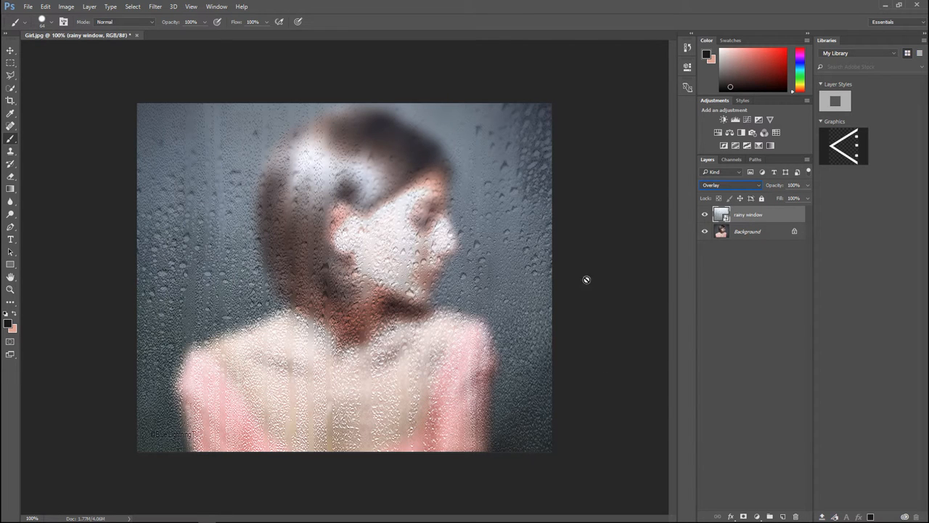
mouse_move(470, 318)
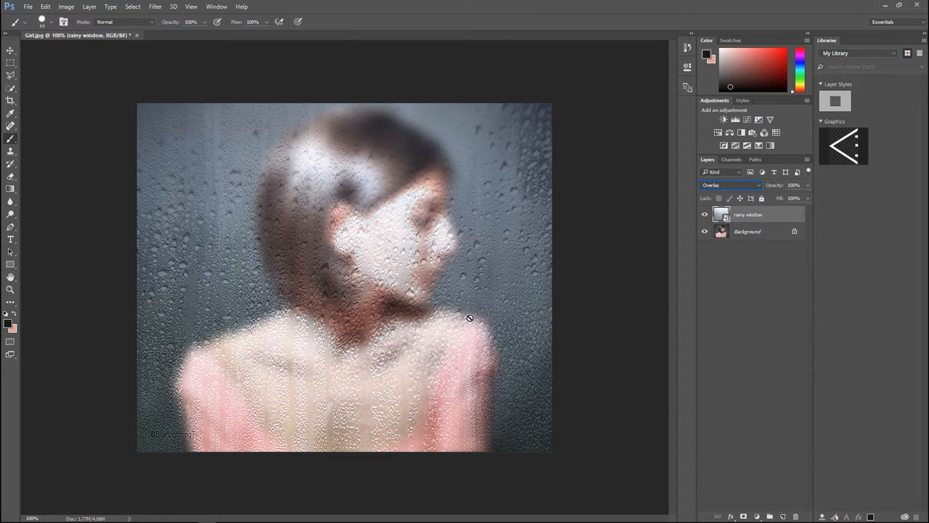
left_click(747, 231)
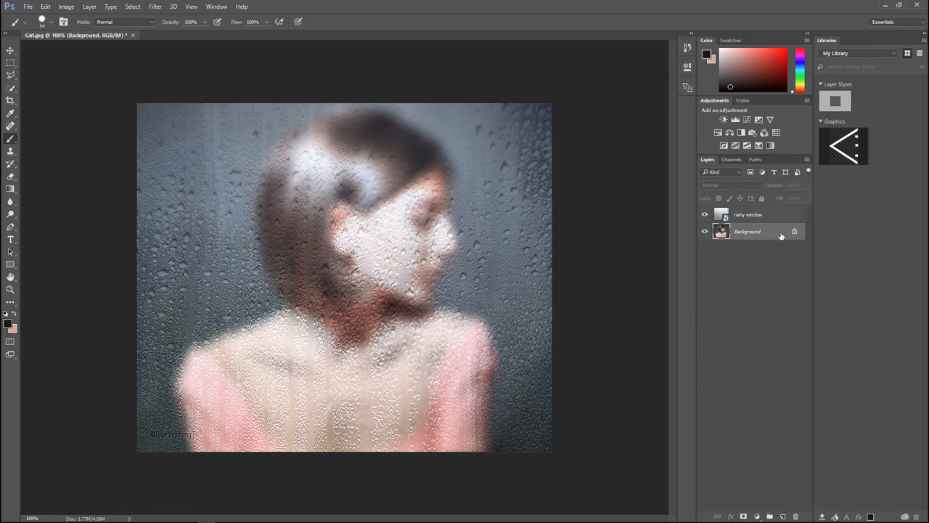
Convert the locked Background into a regular layer named Layer 0.
right_click(746, 231)
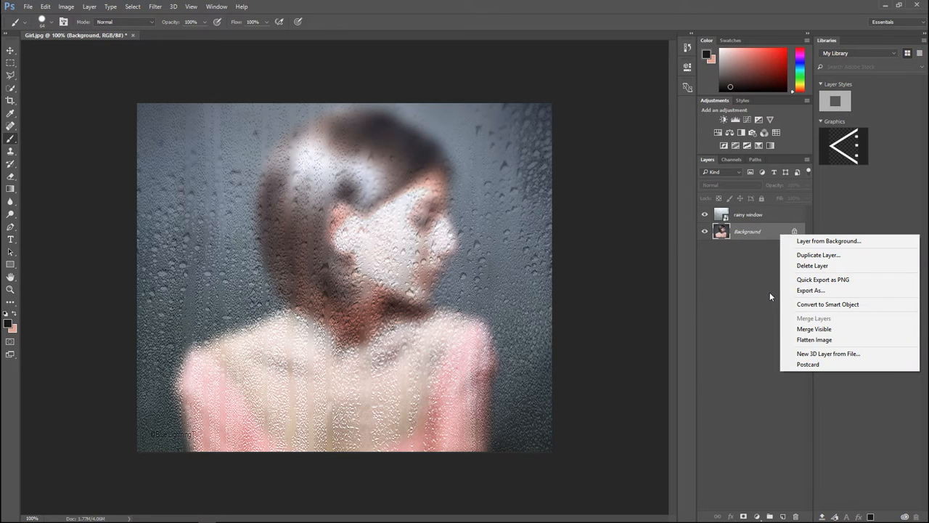
mouse_move(774, 283)
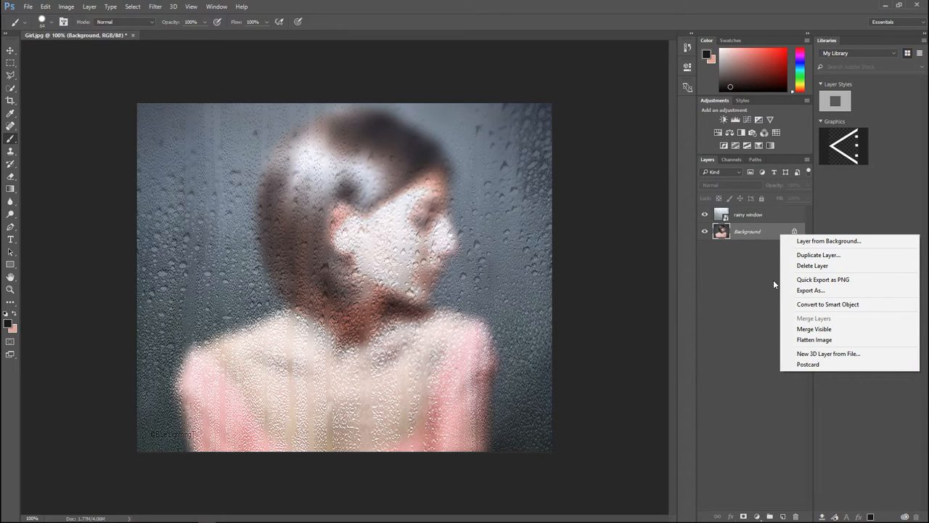
mouse_move(814, 340)
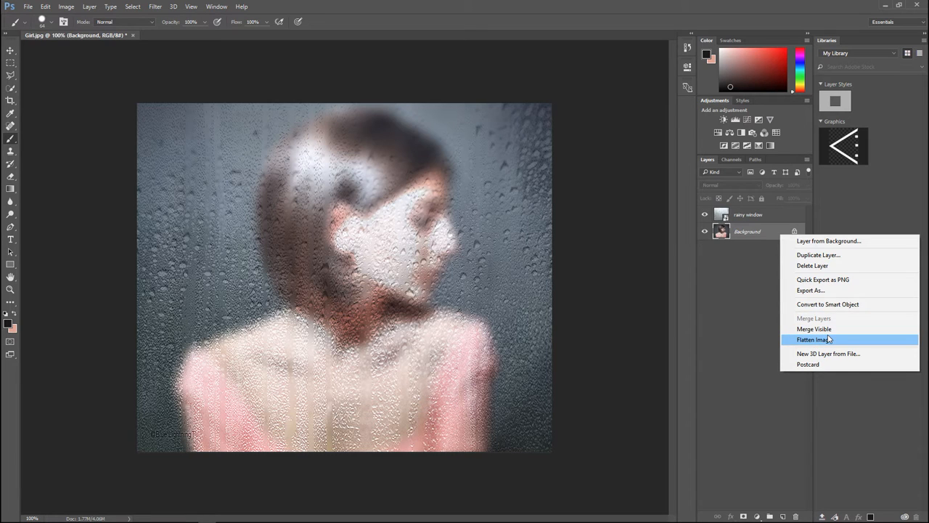
mouse_move(819, 305)
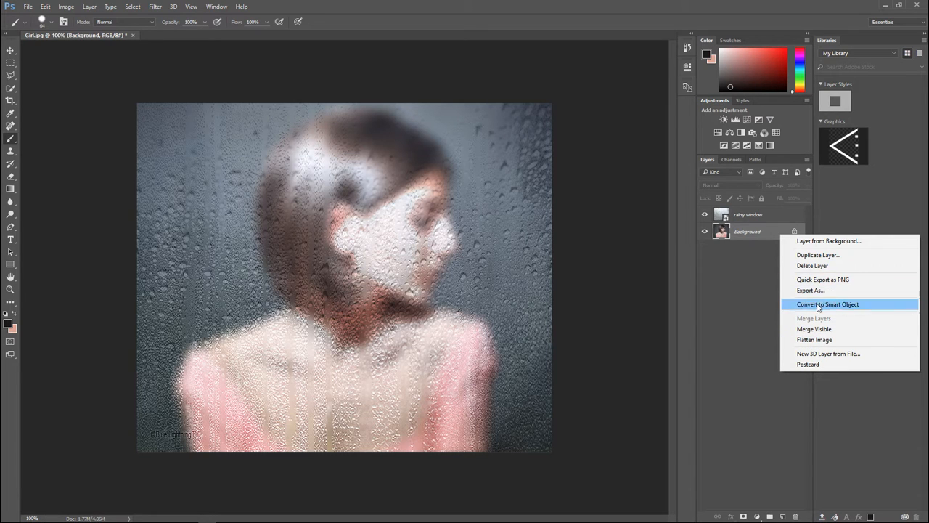
mouse_move(840, 319)
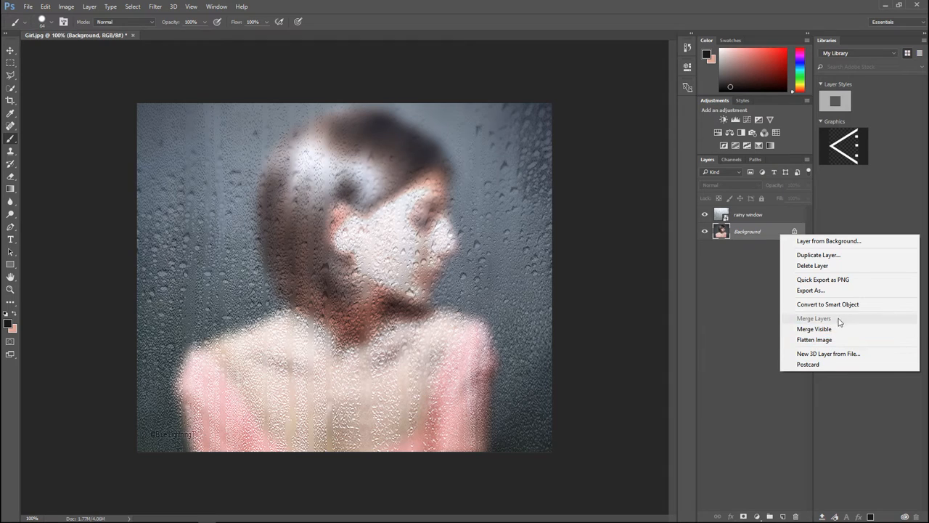
left_click(828, 241)
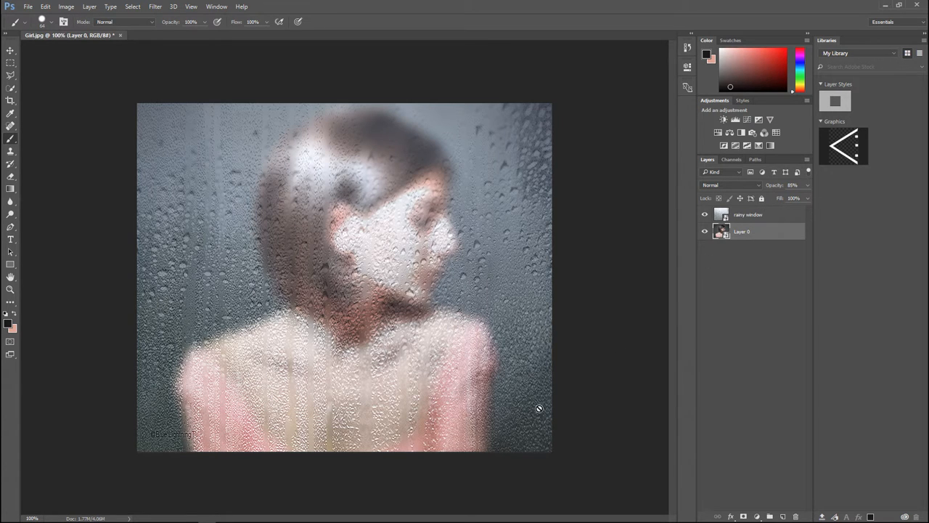
mouse_move(276, 332)
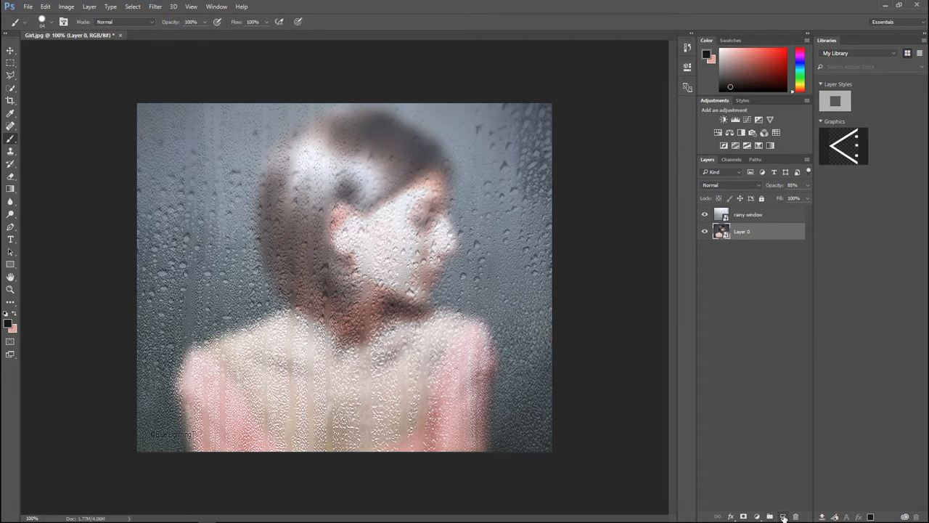
Create a new empty Layer 1 above Layer 0 and bring up the foreground Color Picker.
left_click(787, 514)
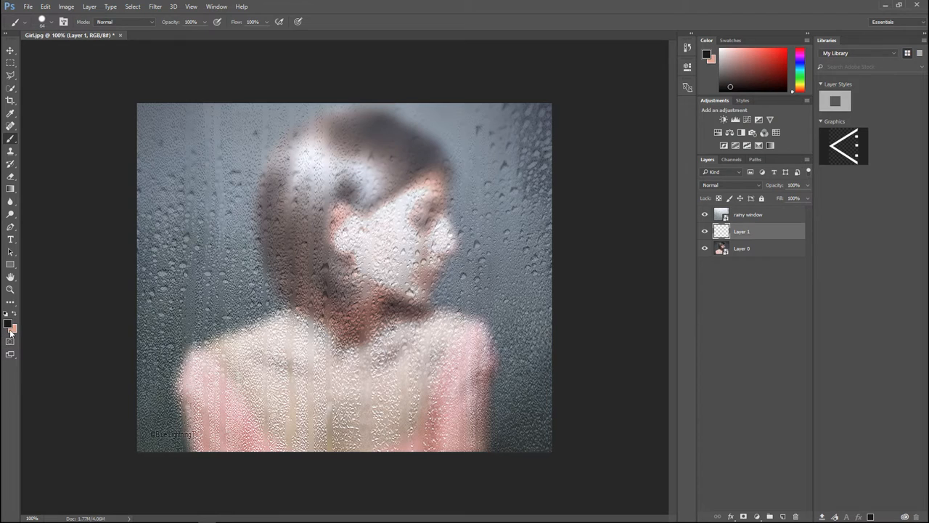
left_click(6, 319)
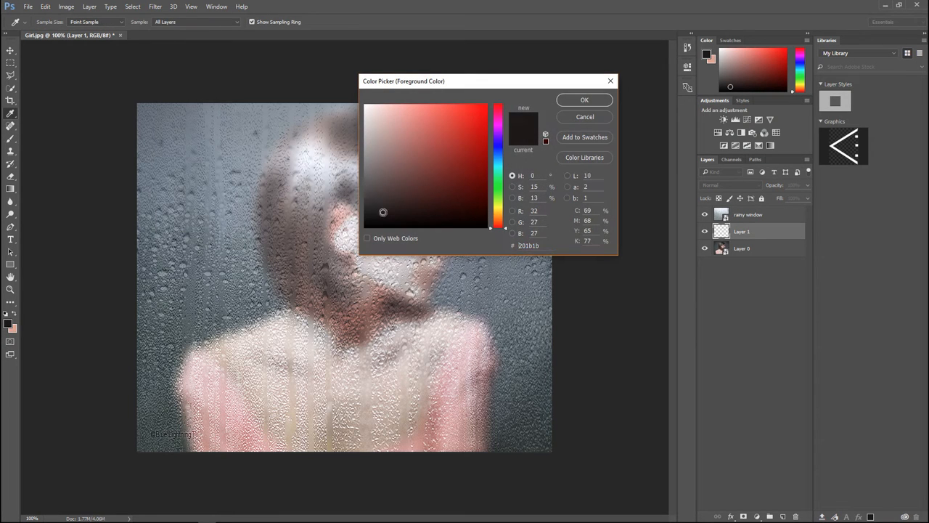
Choose black as the foreground painting colour in the Color Picker.
left_click(584, 99)
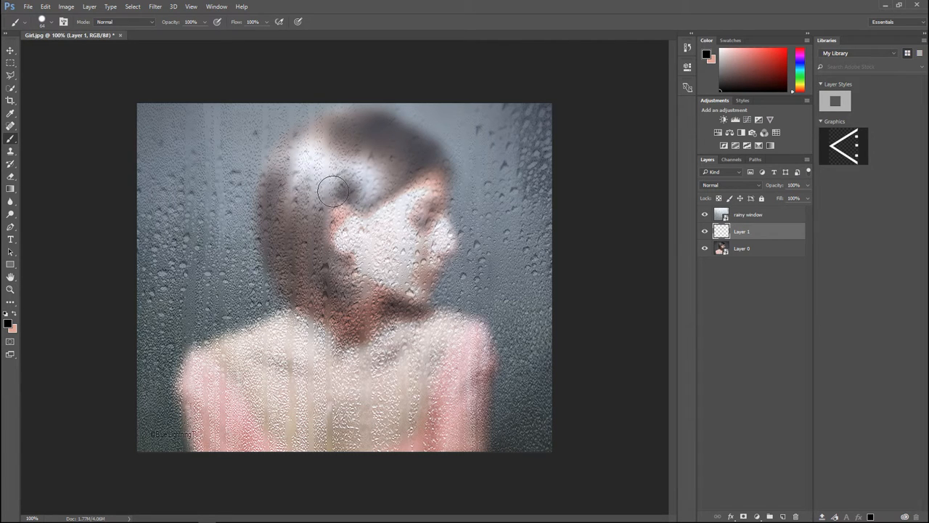
Brush a thick black smiley face over the woman's head on Layer 1.
left_click_drag(334, 191, 428, 181)
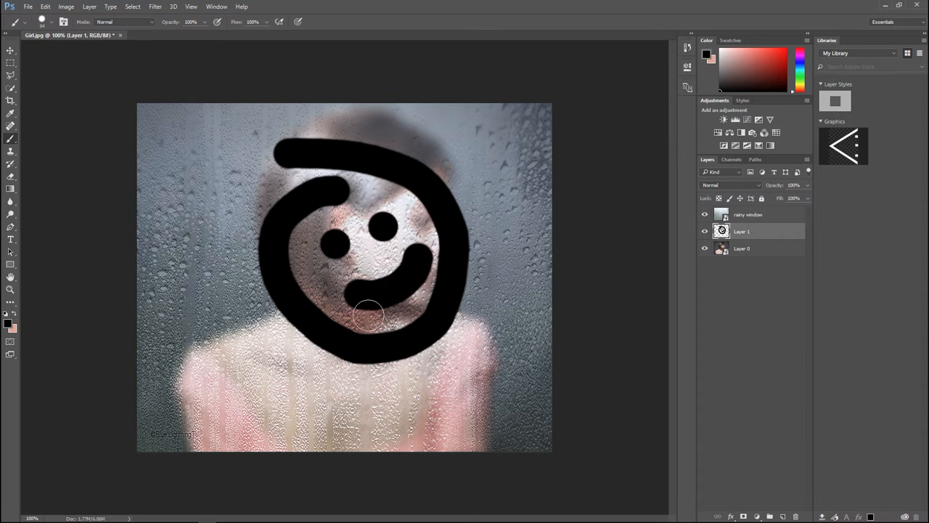
mouse_move(517, 357)
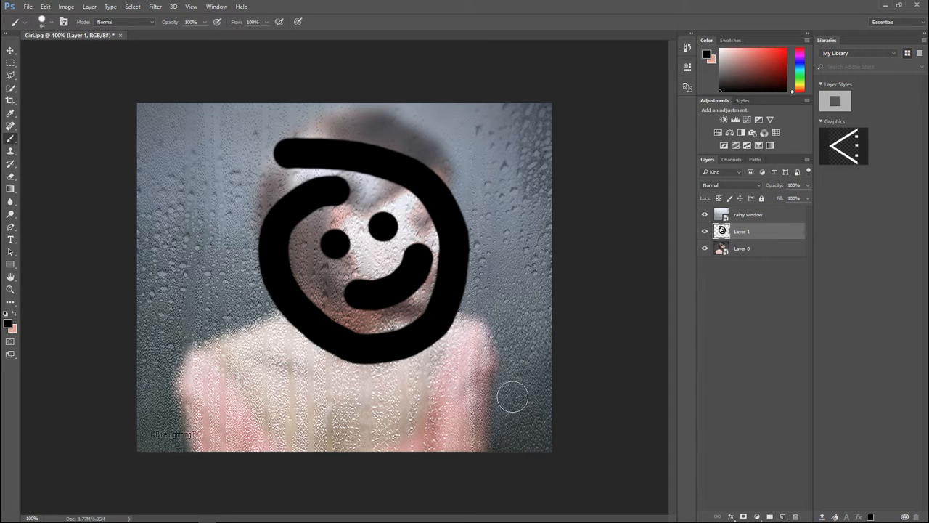
mouse_move(513, 104)
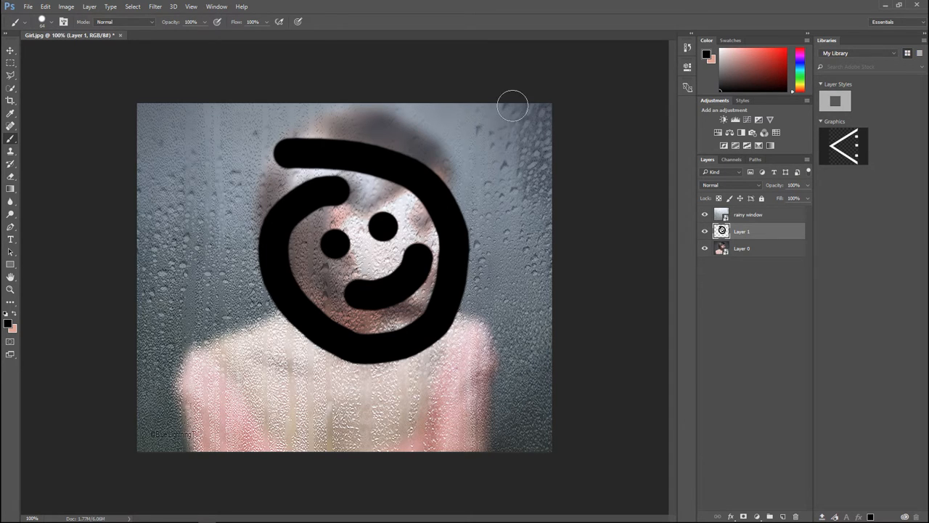
left_click(155, 6)
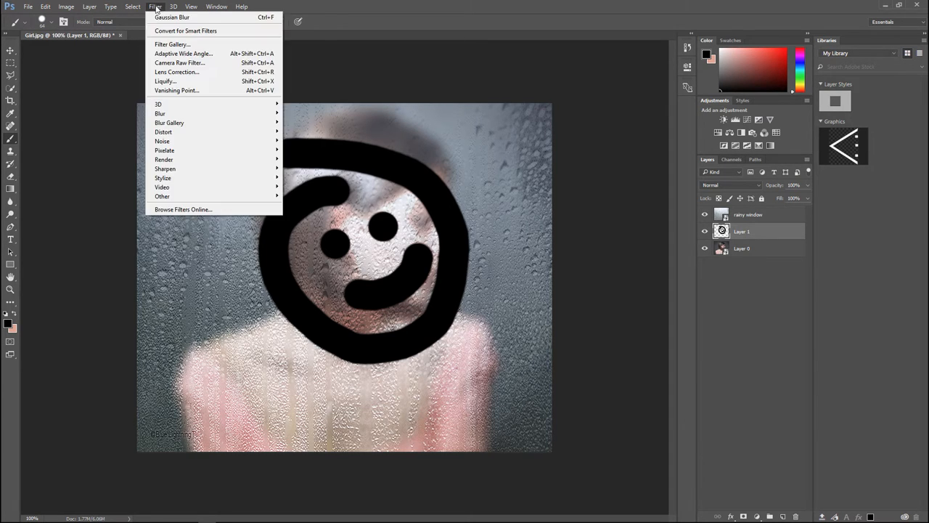
mouse_move(153, 7)
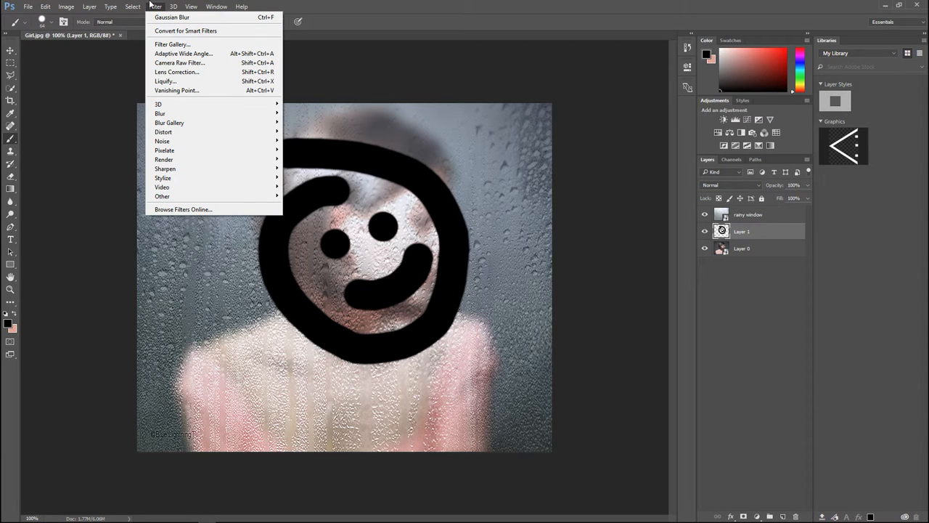
mouse_move(177, 90)
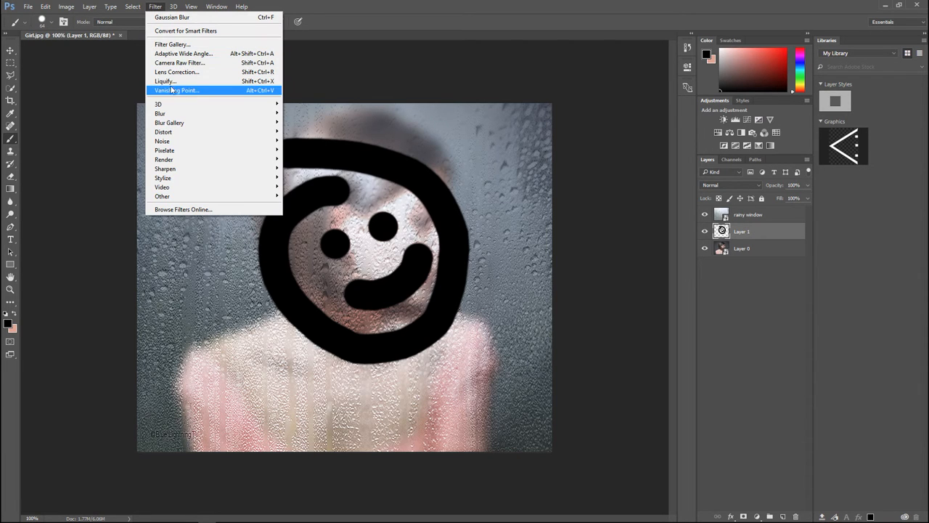
Launch the Liquify filter on the smiley layer.
left_click(171, 82)
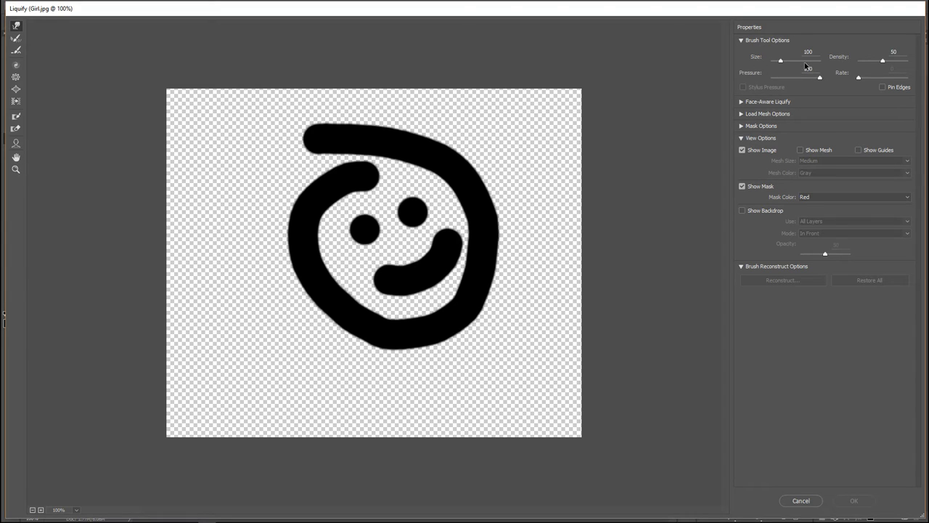
Reduce the Forward Warp brush size and pull short drips down from the smiley's strokes.
left_click(808, 51)
type("40")
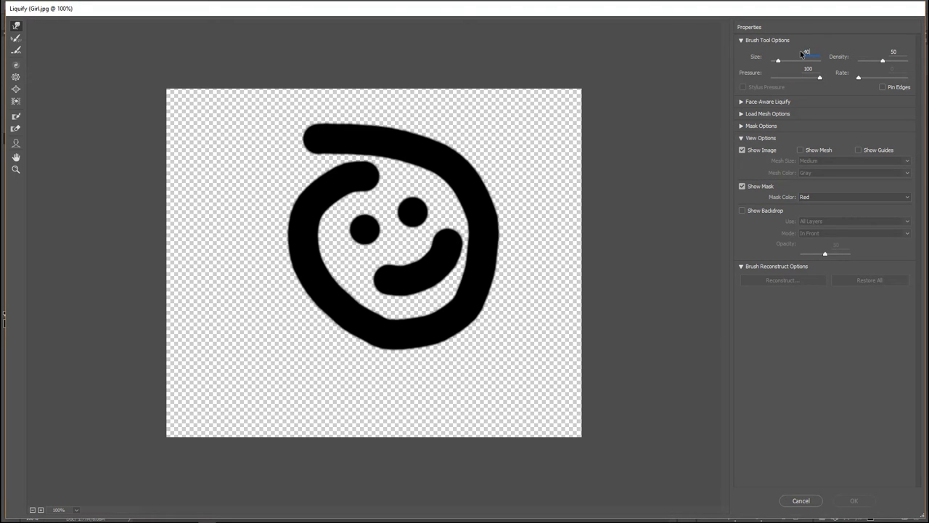
mouse_move(430, 130)
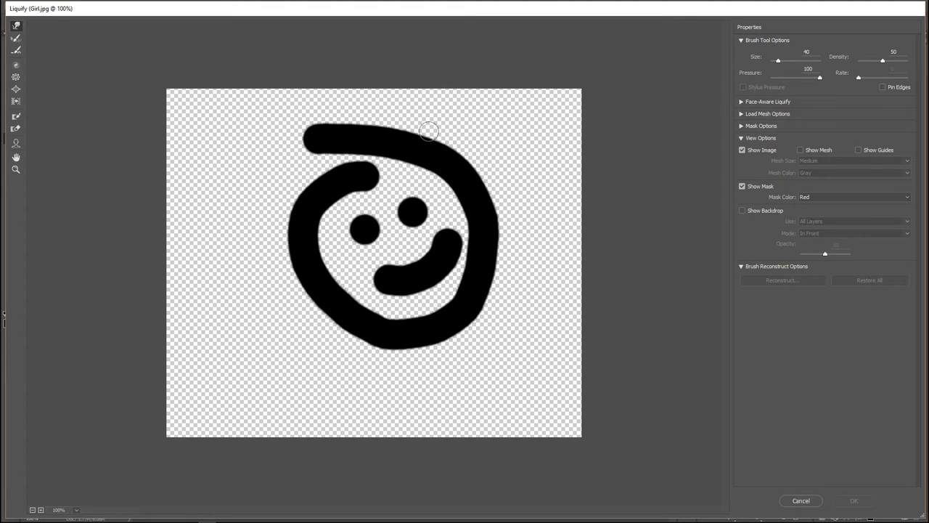
left_click(805, 52)
type("12")
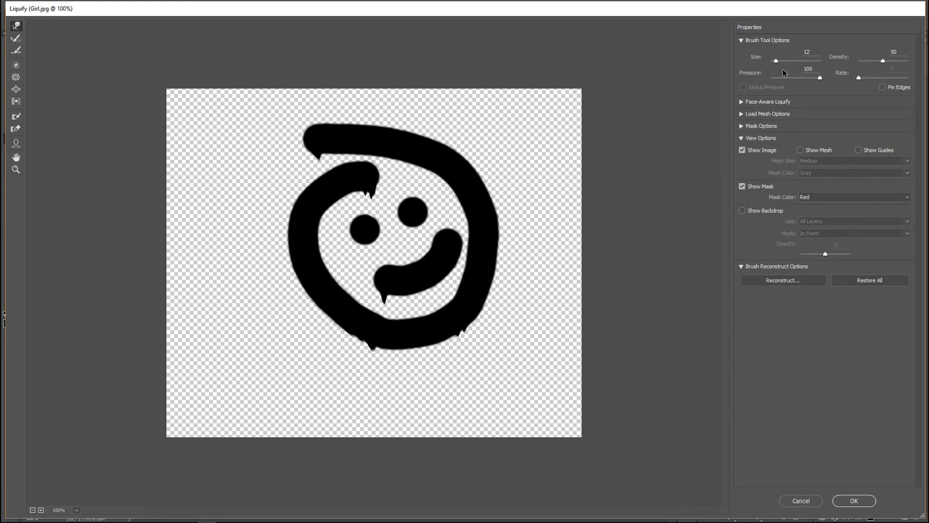
Stretch longer drips down from the smiley with Forward Warp and commit the Liquify result.
left_click_drag(776, 61, 782, 61)
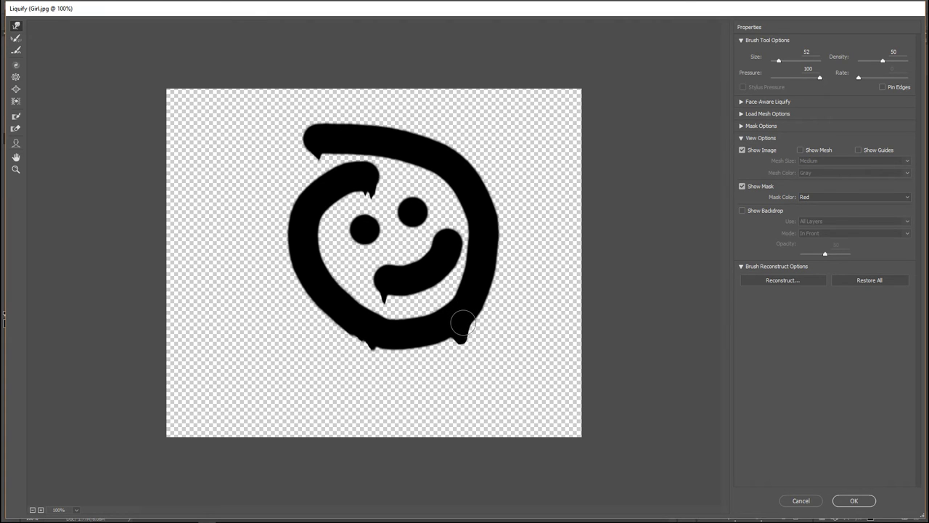
left_click_drag(463, 322, 369, 414)
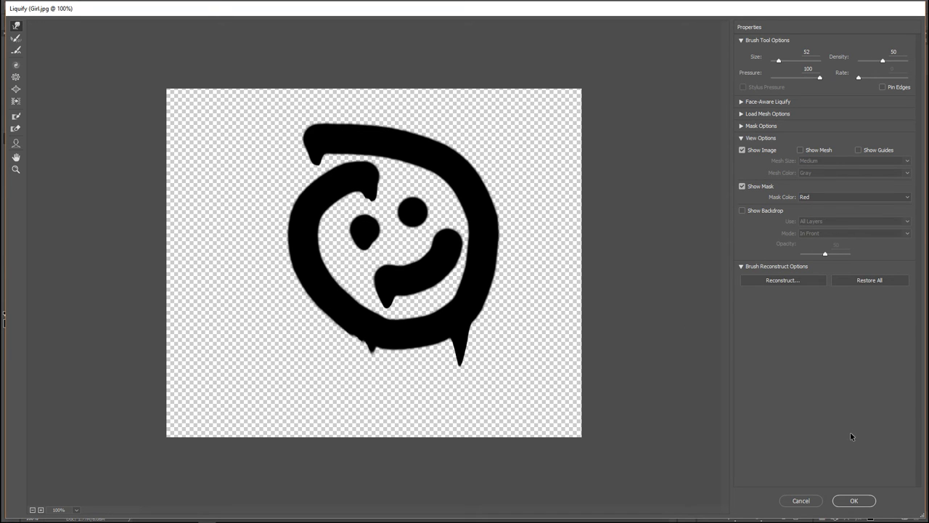
left_click(860, 500)
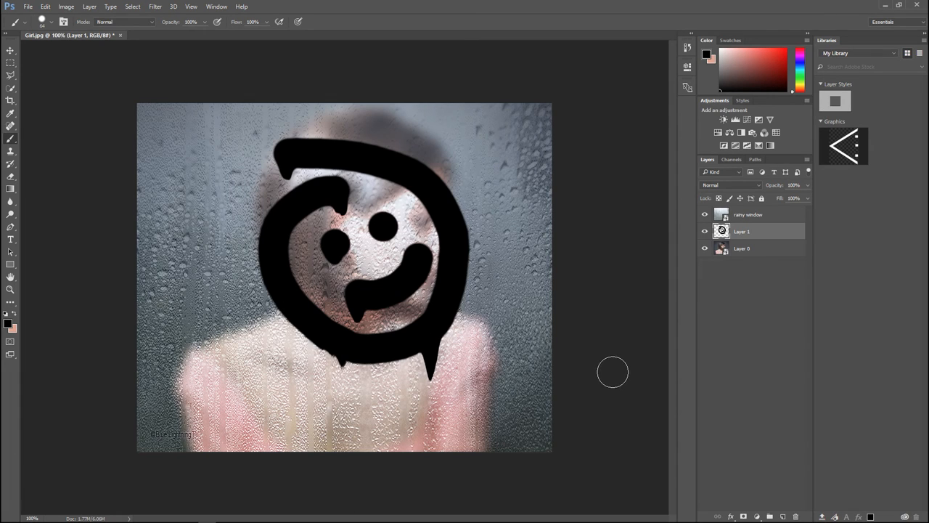
mouse_move(692, 345)
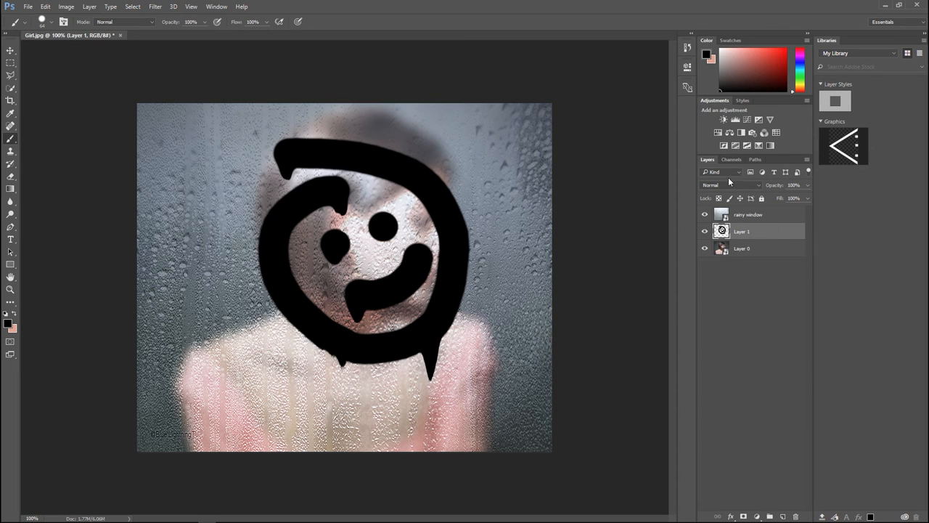
Set Layer 1's blend mode to Overlay so the portrait shows through the strokes.
left_click(744, 184)
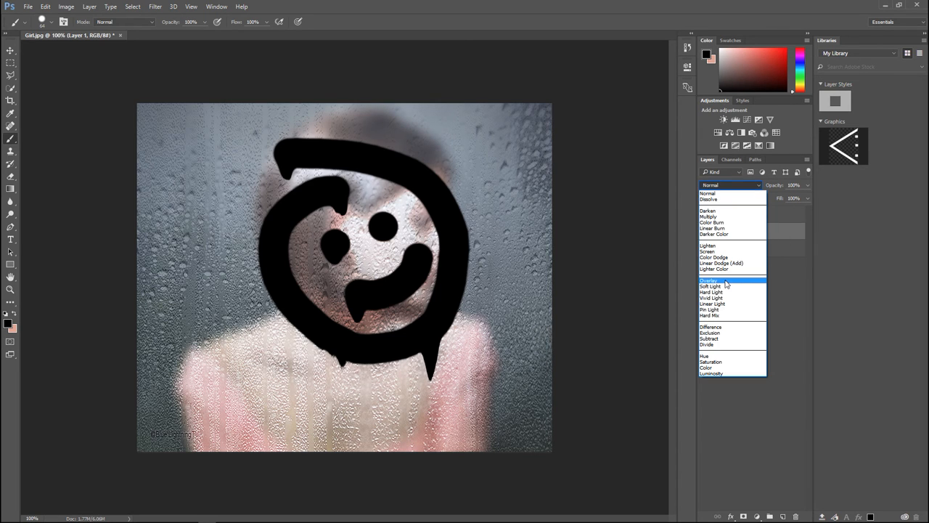
left_click(709, 280)
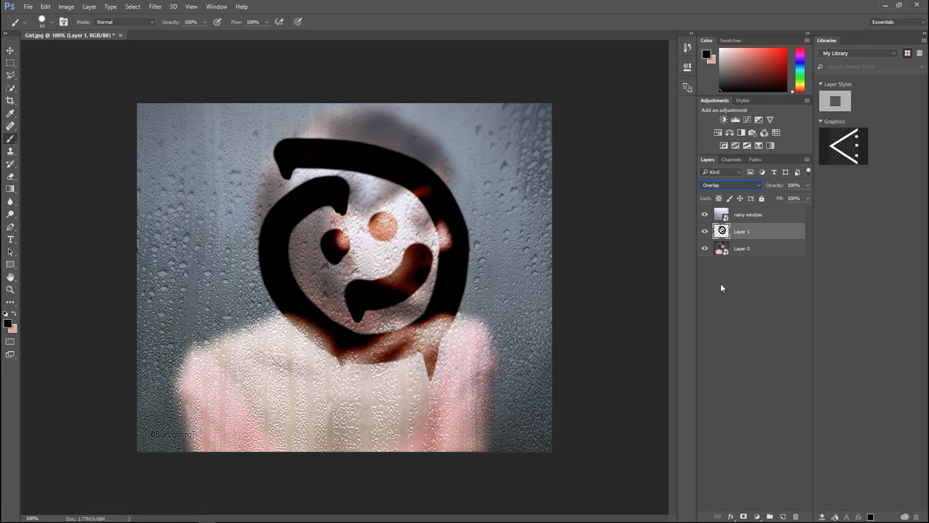
mouse_move(236, 214)
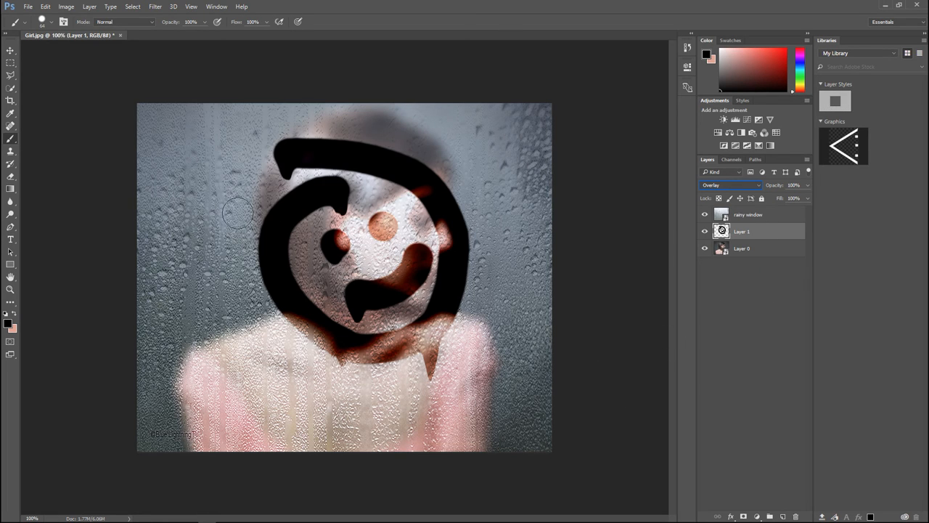